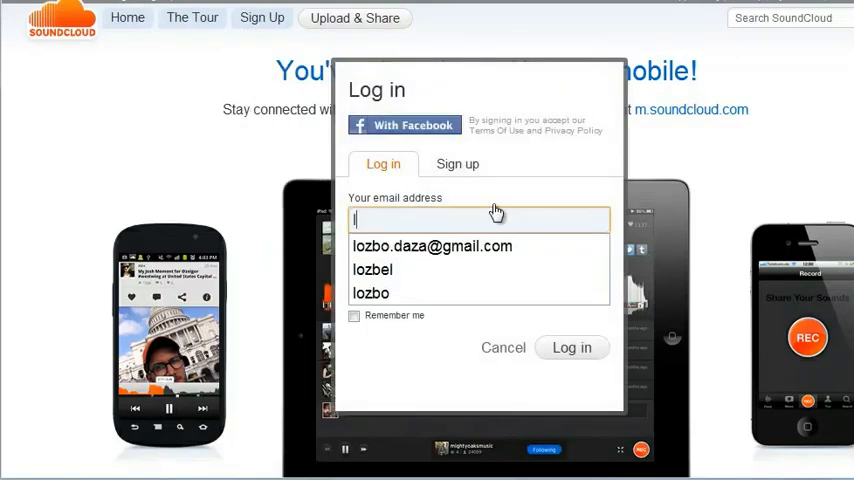
- Sign in to SoundCloud using the saved email address
left_click(431, 246)
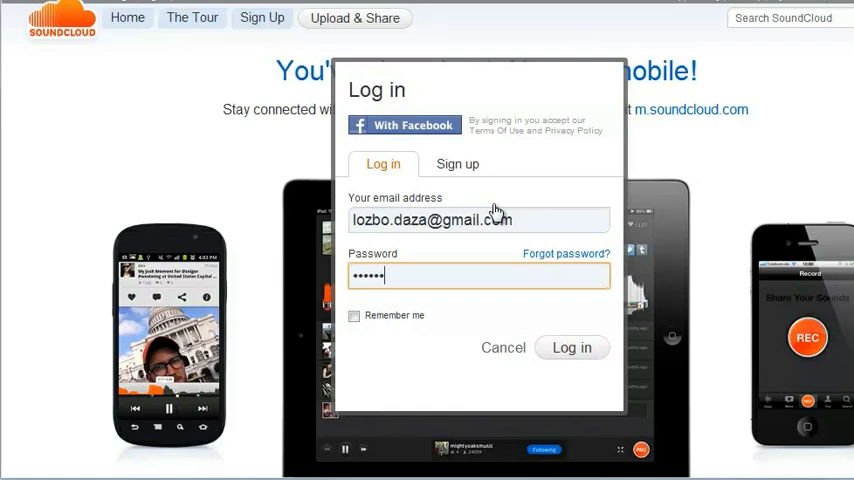
left_click(572, 347)
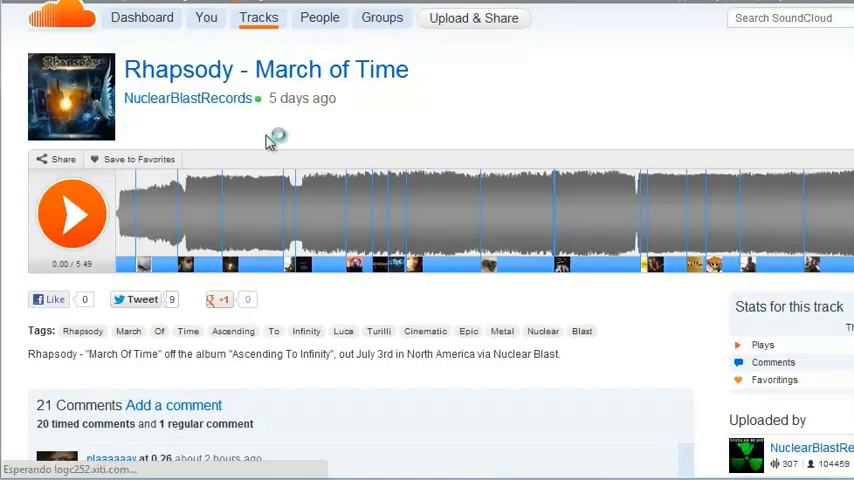
- Bring up the Rhapsody track's customizable player embed code and select it
left_click(56, 159)
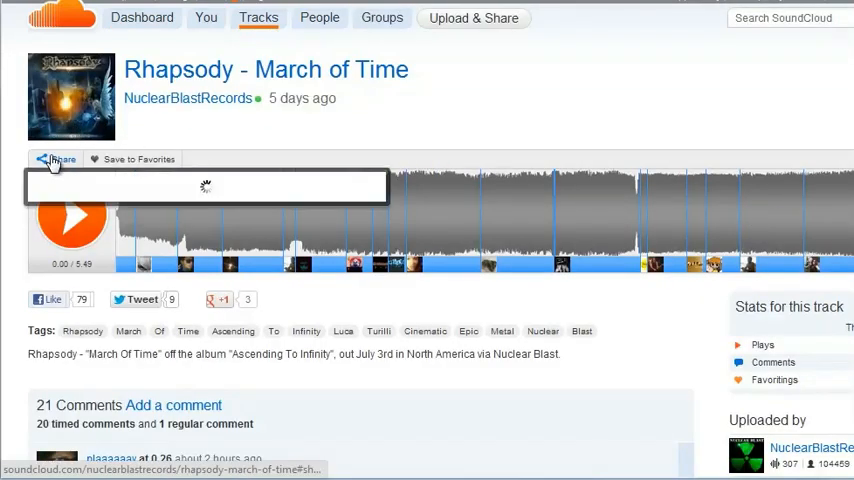
left_click(57, 159)
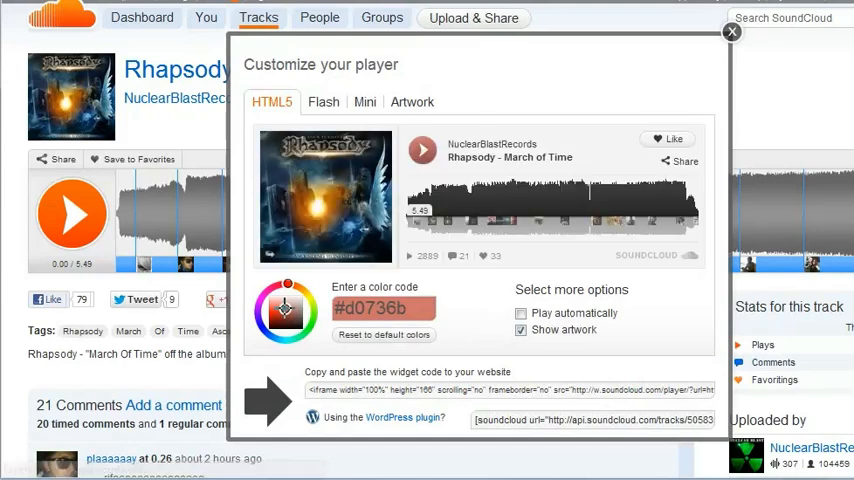
left_click(520, 313)
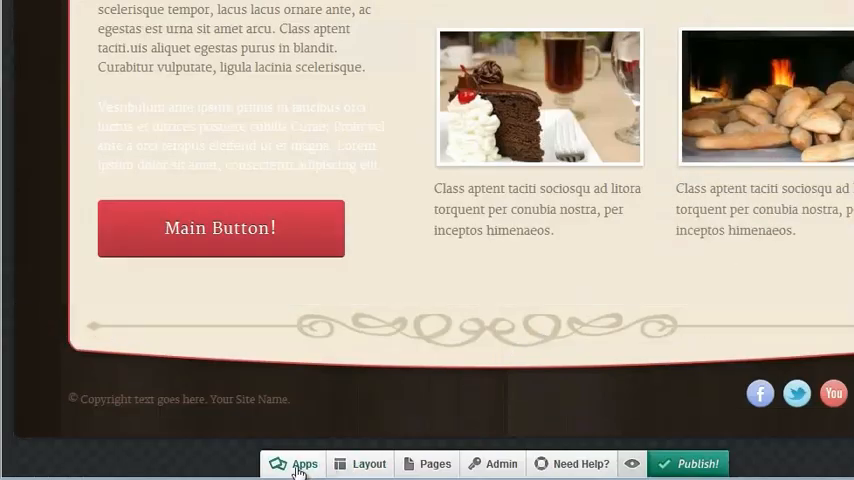
- Drag an Embed HTML app from the Apps list onto the page
left_click(303, 463)
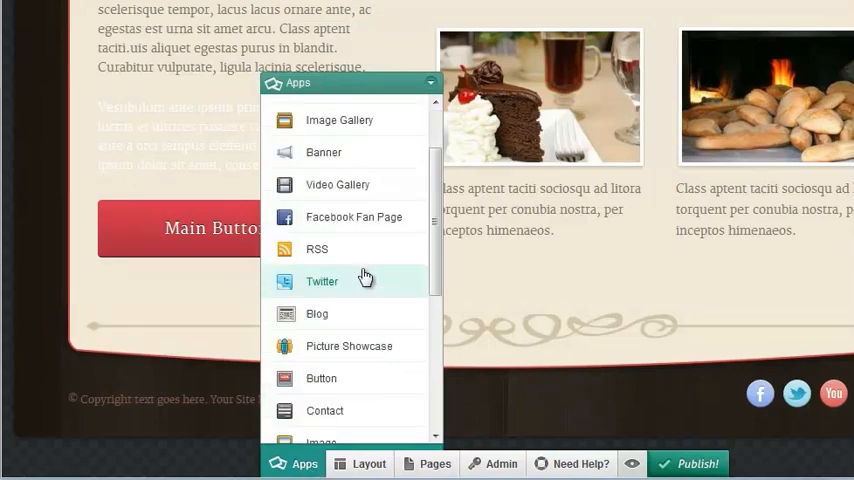
scroll("down", 3)
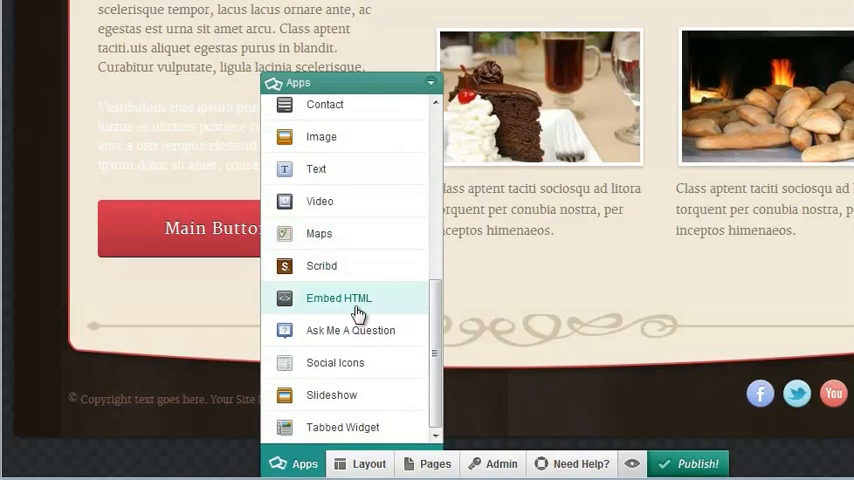
left_click_drag(338, 297, 703, 293)
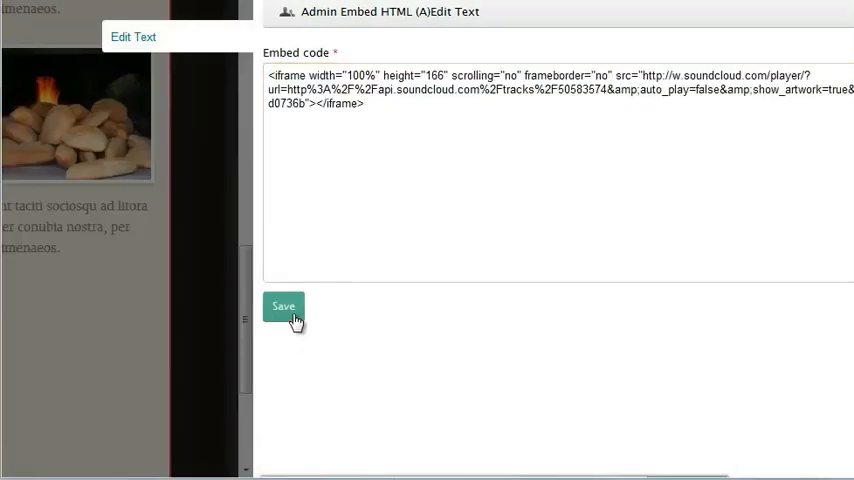
- Save and close the Embed HTML editor, then play the embedded Rhapsody player
left_click(283, 306)
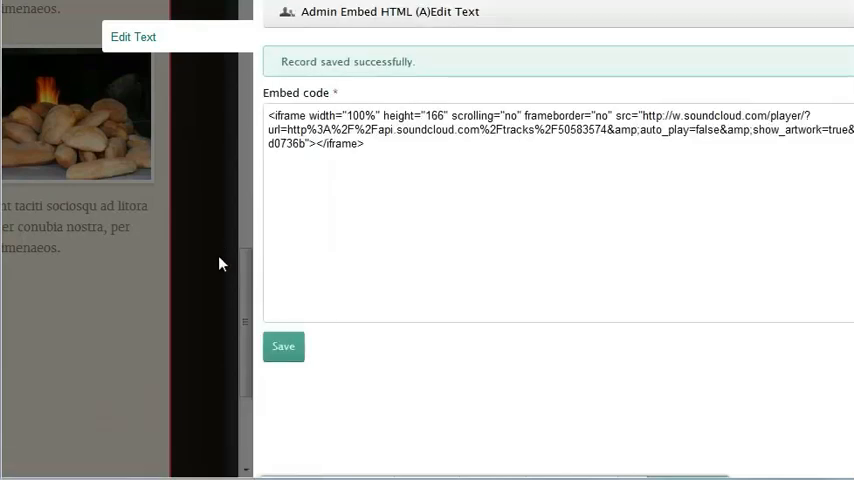
left_click(283, 346)
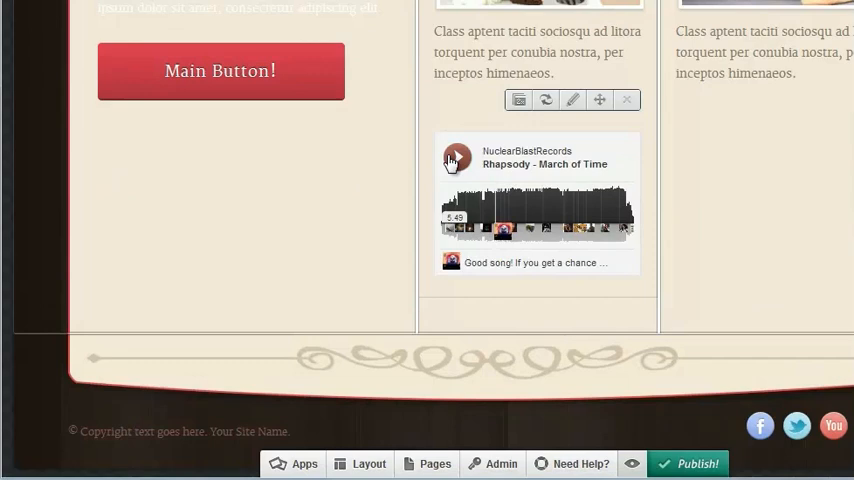
left_click(457, 157)
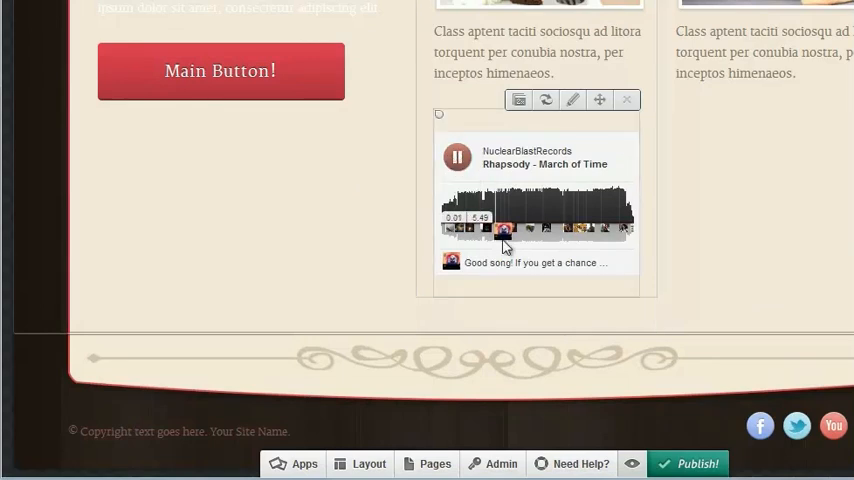
left_click(457, 157)
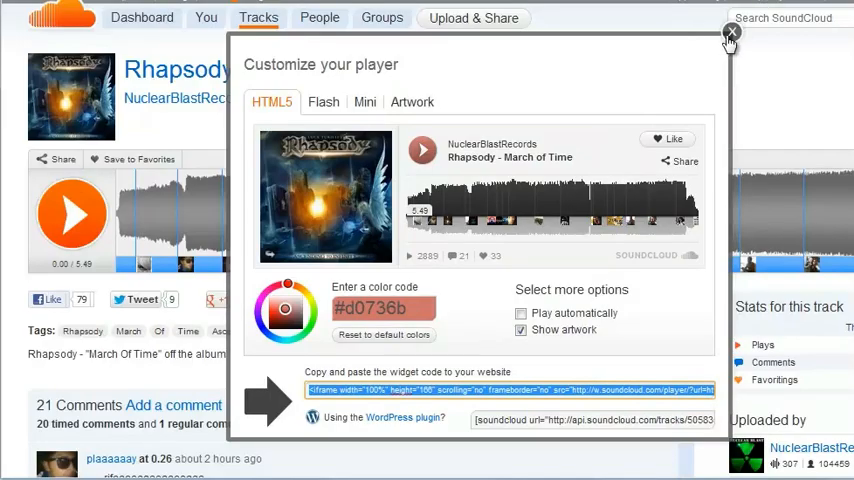
- Close the player customization and browse the NuclearBlastRecords sets list
left_click(730, 33)
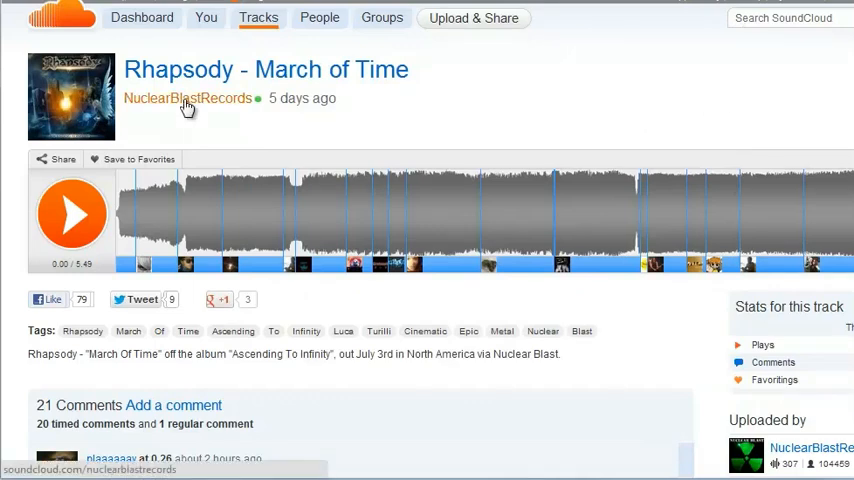
left_click(187, 98)
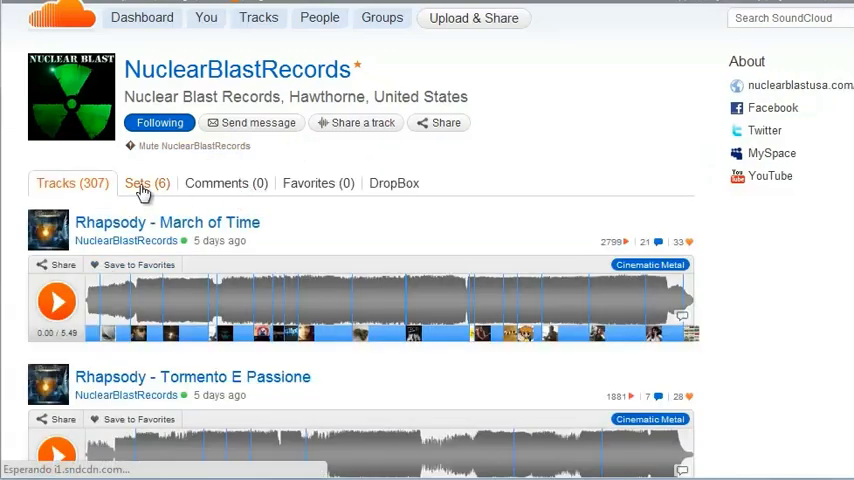
left_click(147, 183)
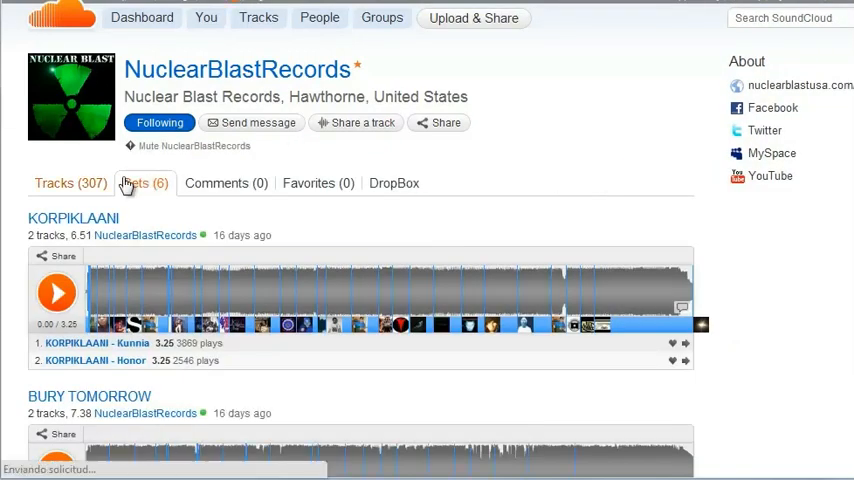
scroll("down", 3)
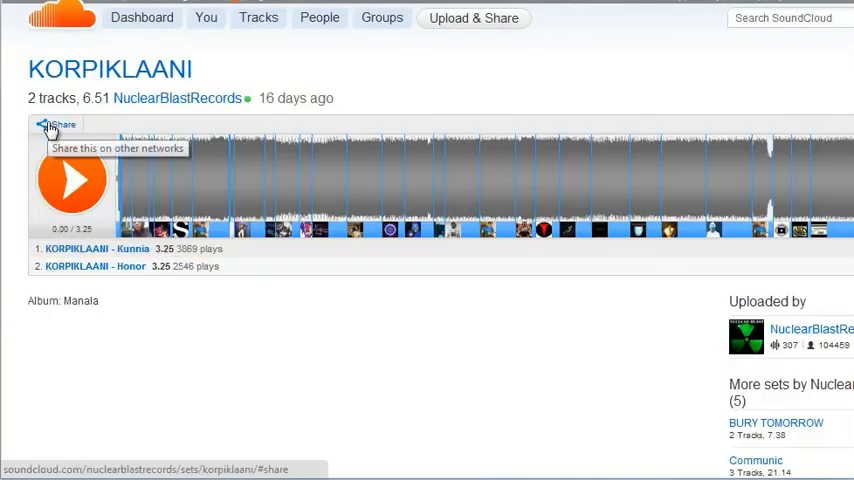
- Open the KORPIKLAANI set's widget settings and enable Play automatically
left_click(57, 124)
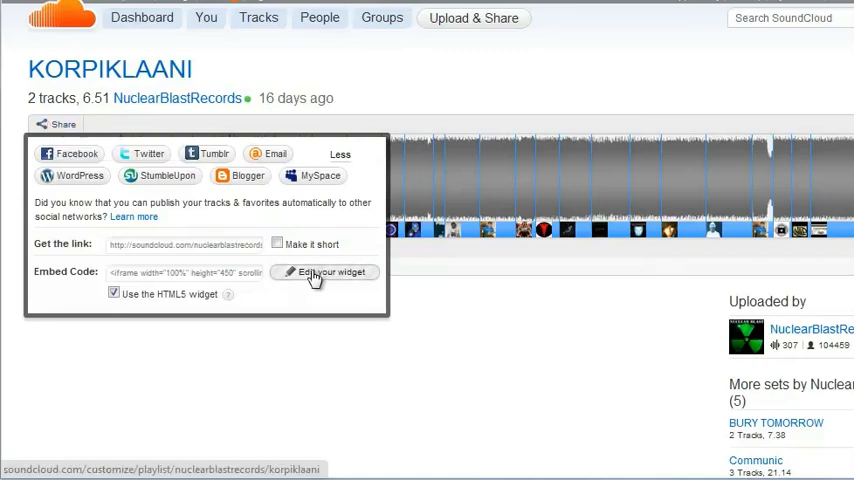
left_click(324, 272)
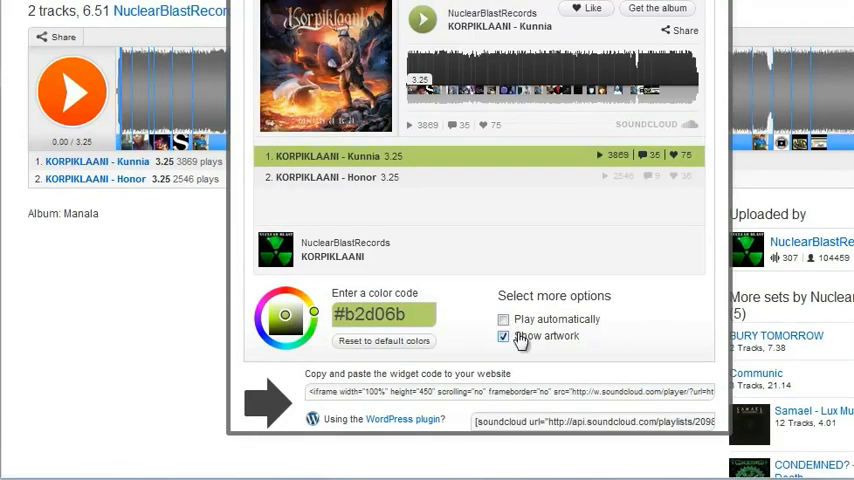
left_click(503, 319)
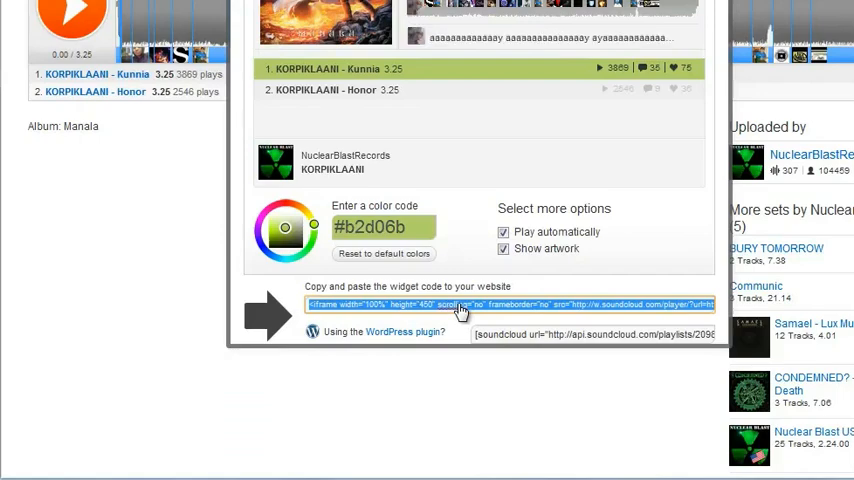
mouse_move(659, 191)
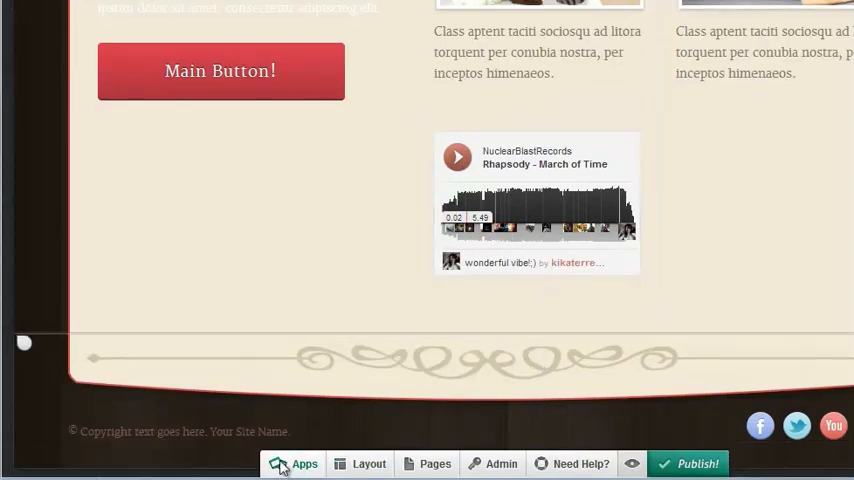
- Add another Embed HTML block and save the KORPIKLAANI set code in it
left_click(305, 463)
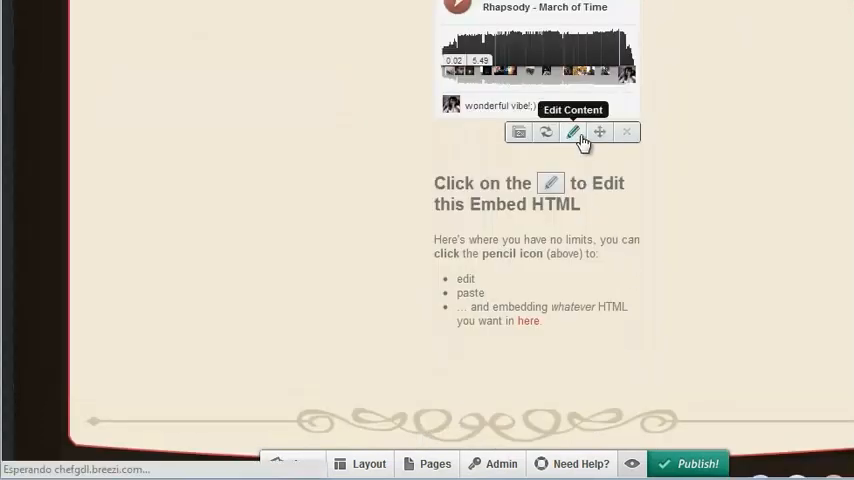
left_click(573, 132)
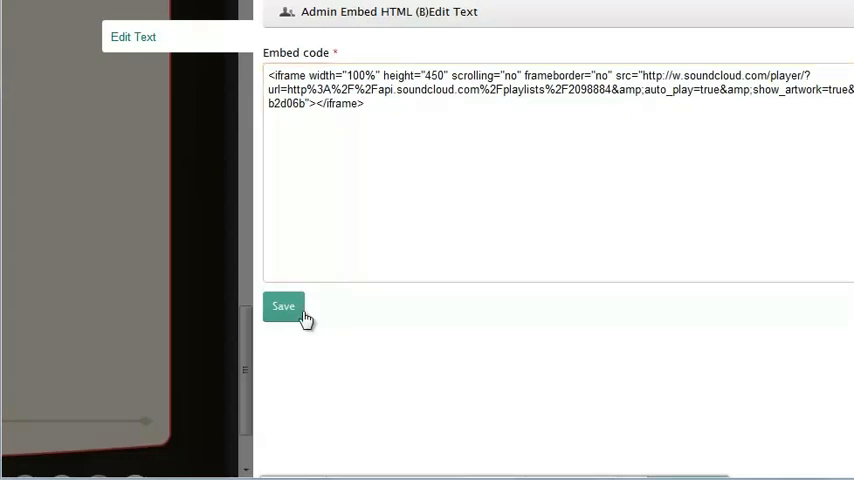
left_click(283, 306)
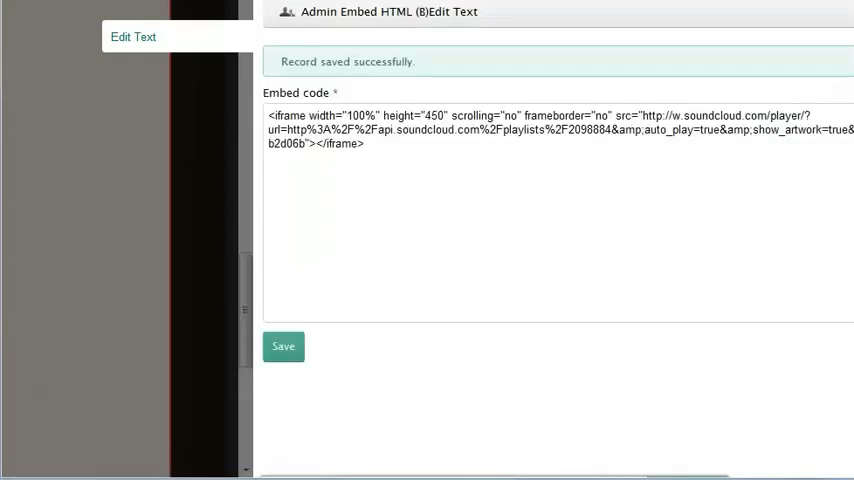